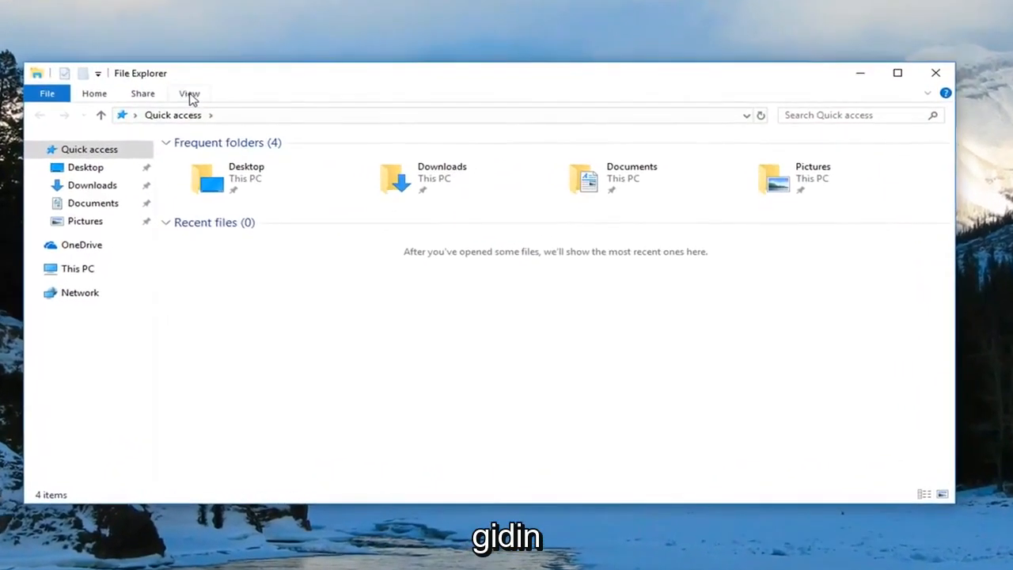
- Browse into Local Disk (C:) from This PC to view its top-level folders
left_click(188, 93)
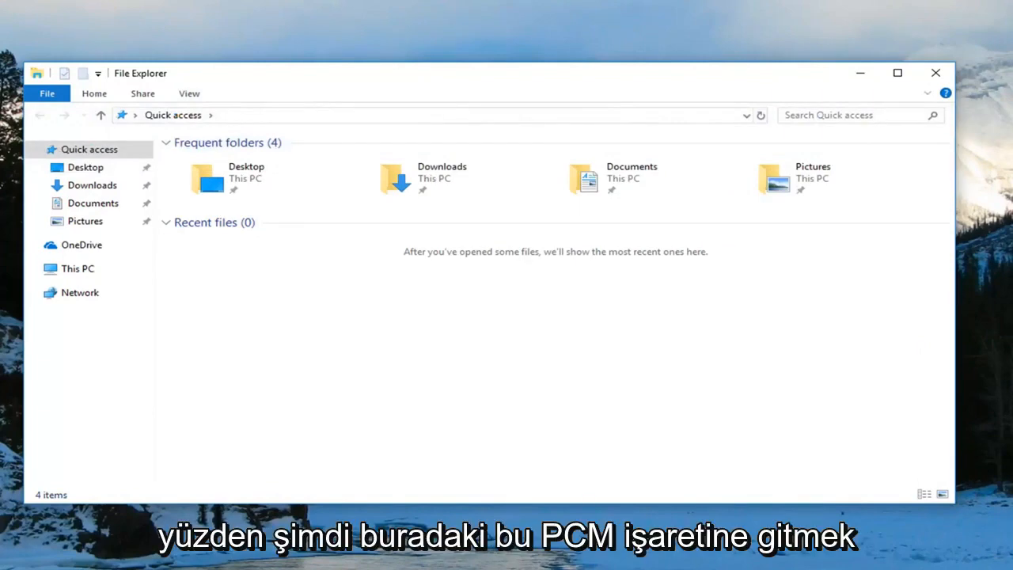
left_click(77, 268)
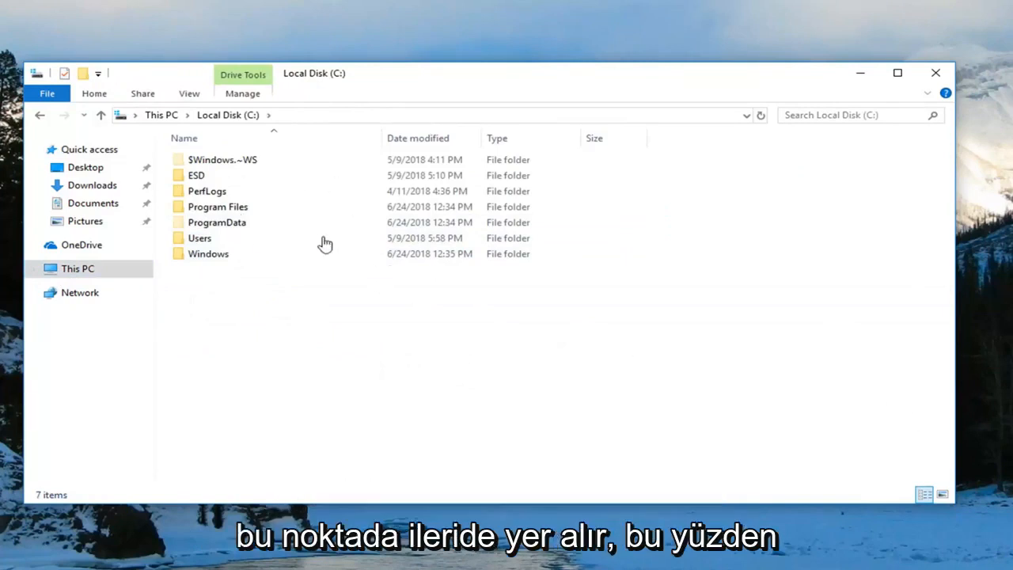
mouse_move(230, 175)
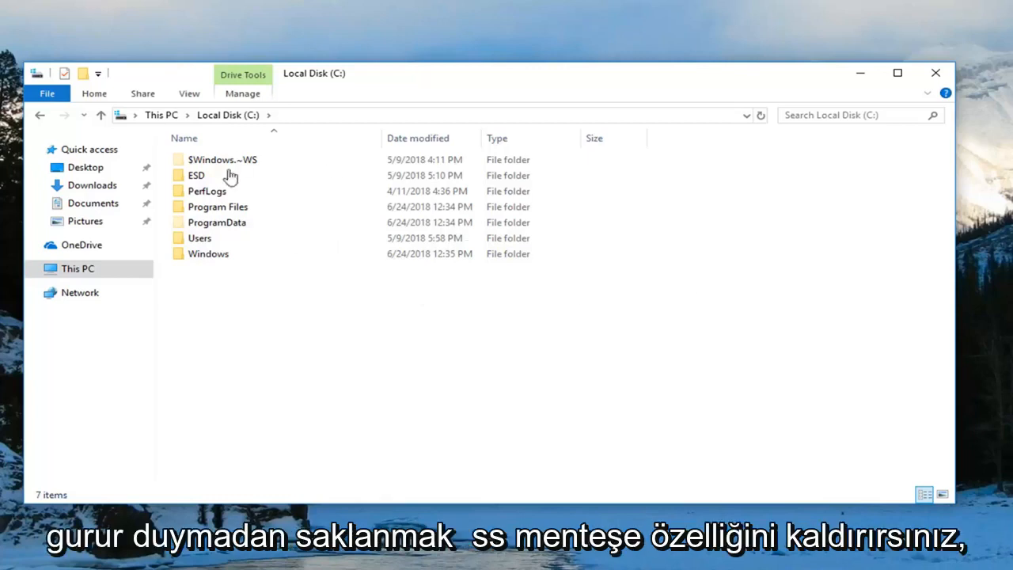
mouse_move(585, 174)
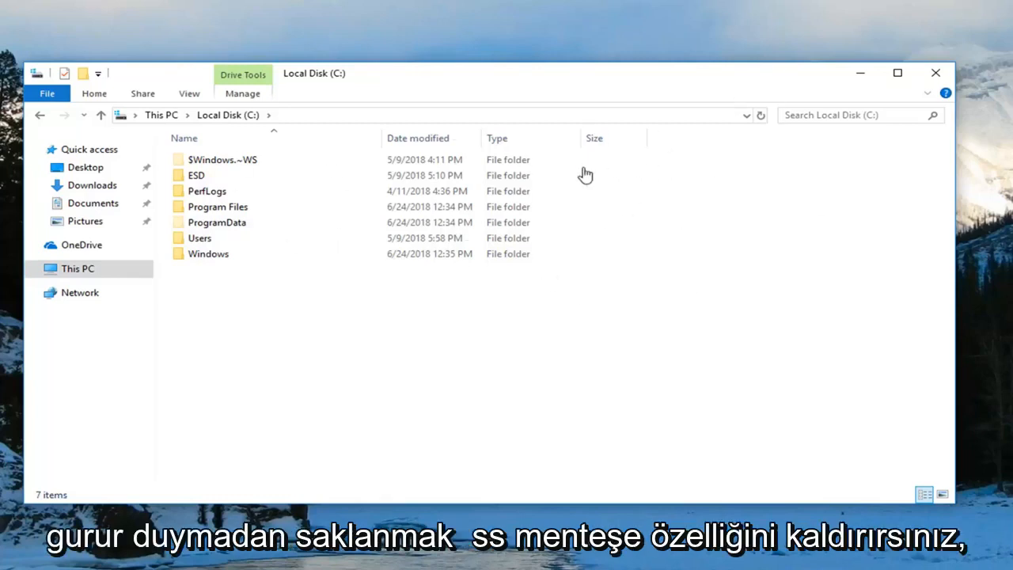
mouse_move(251, 268)
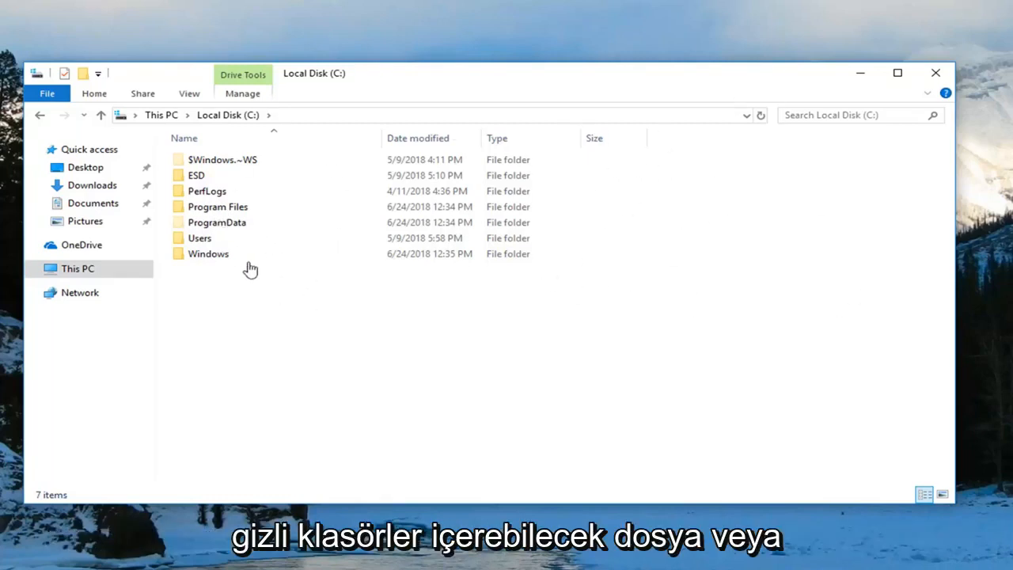
mouse_move(620, 327)
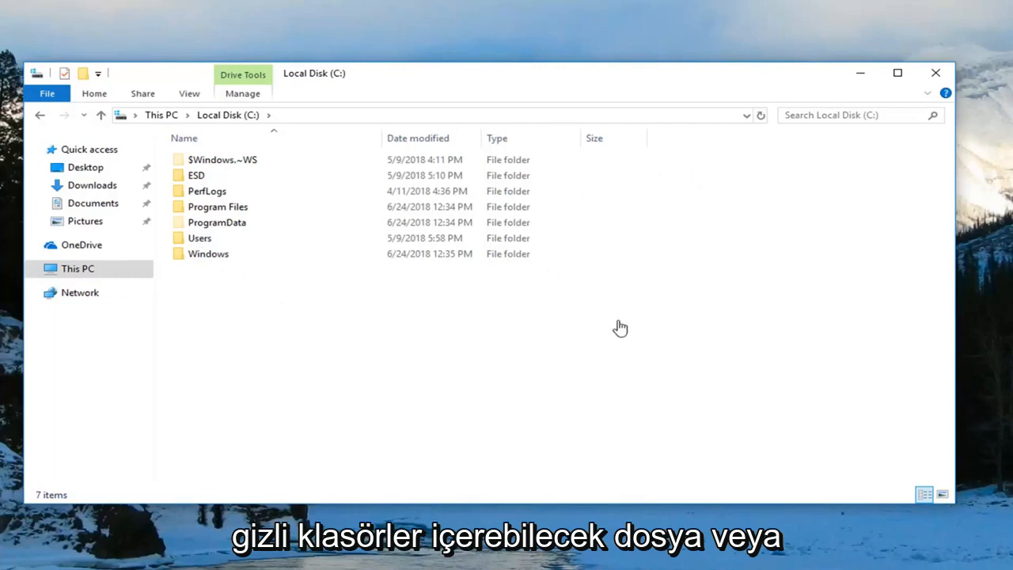
mouse_move(295, 331)
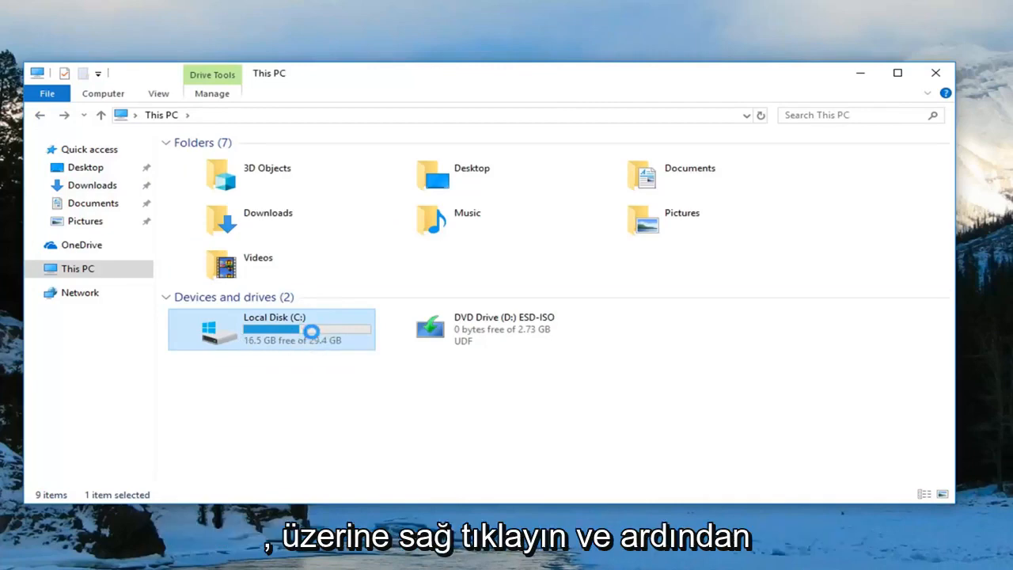
- Choose Format for Local Disk (C:) and get the 'You cannot format this volume' warning
right_click(270, 328)
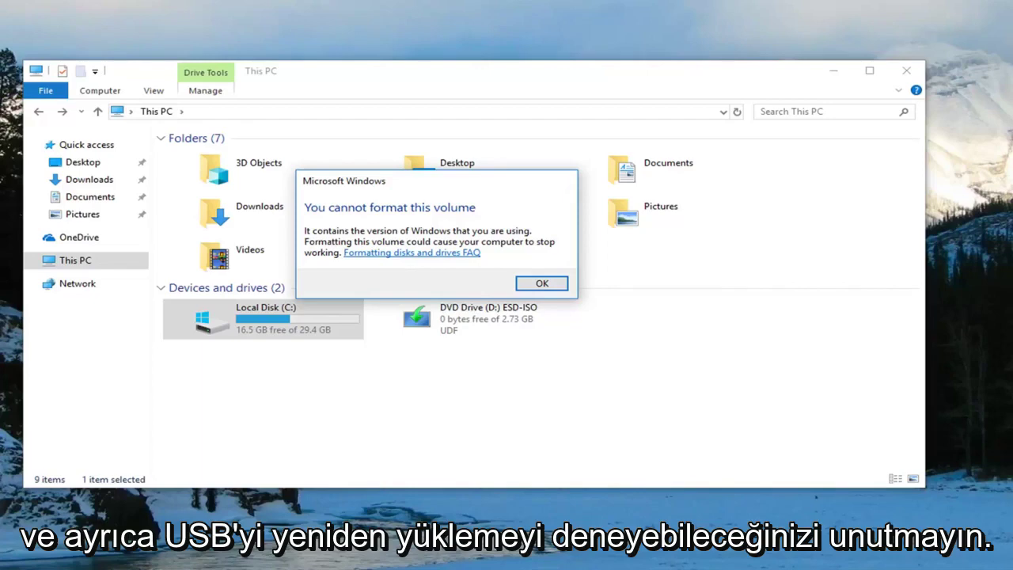
mouse_move(410, 257)
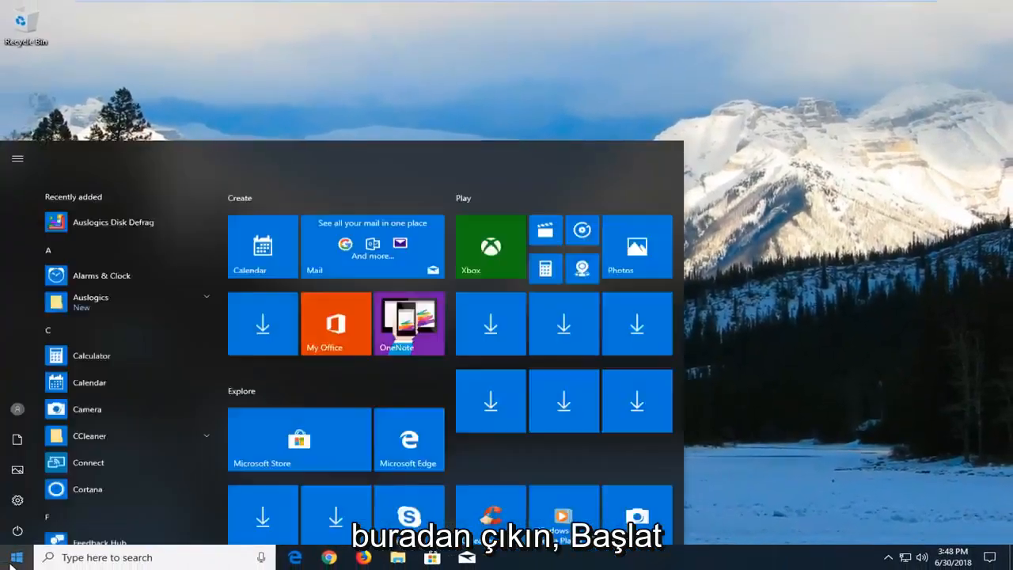
- Find 'run' in Start search and launch the Run box
type("run")
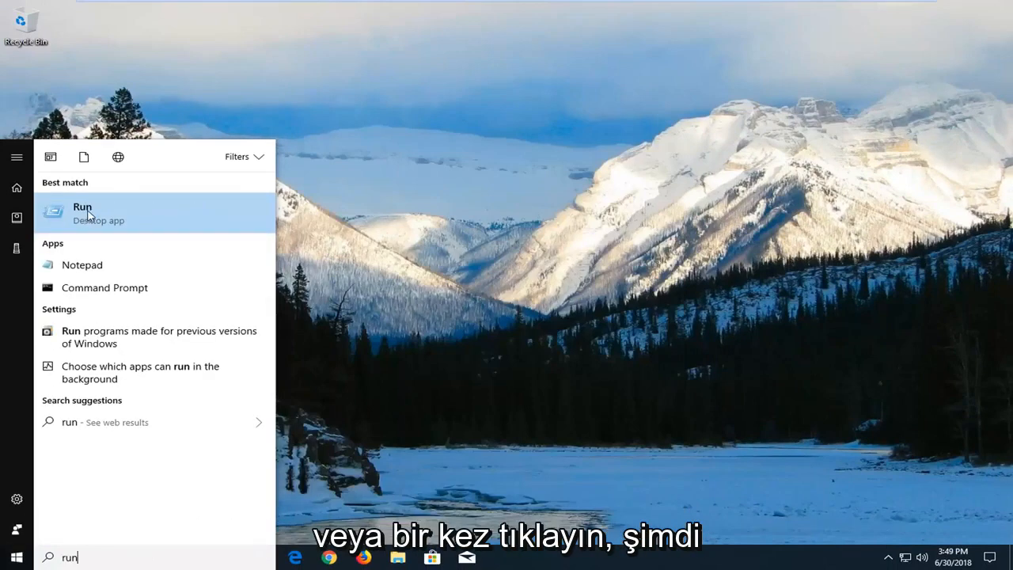
left_click(85, 212)
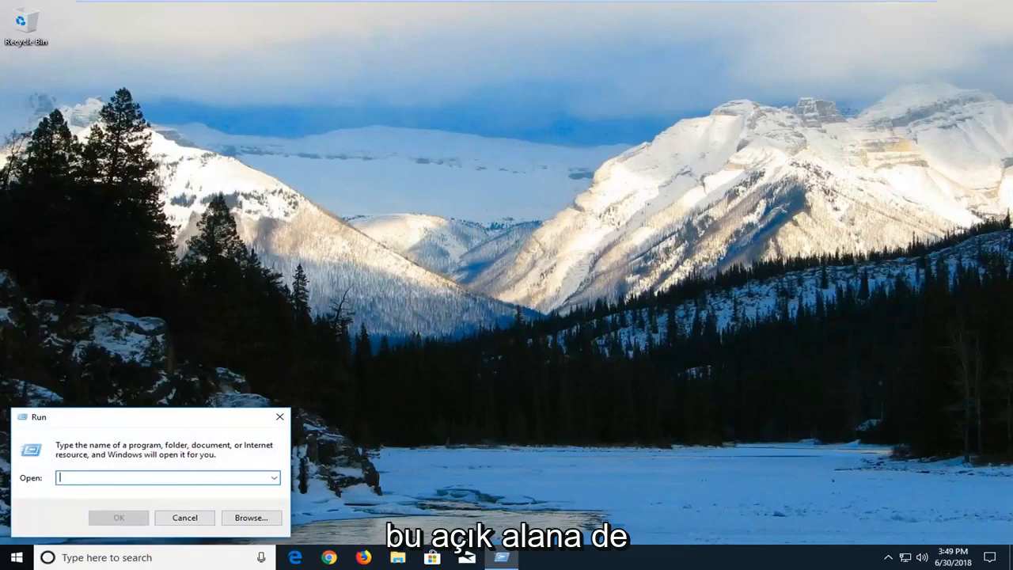
- Search Start for 'device manager' to locate Device Manager
type("dev")
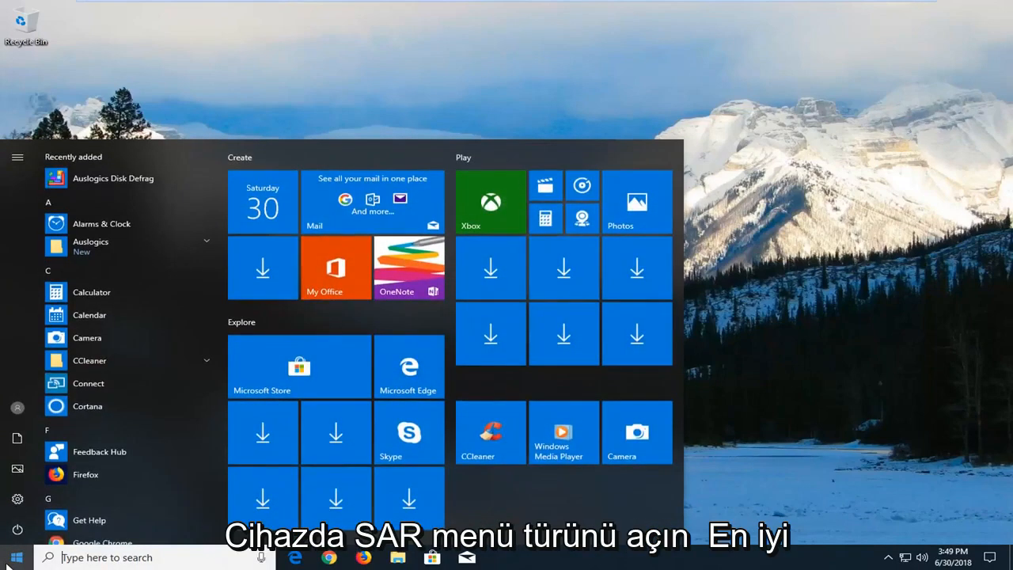
type("device manager")
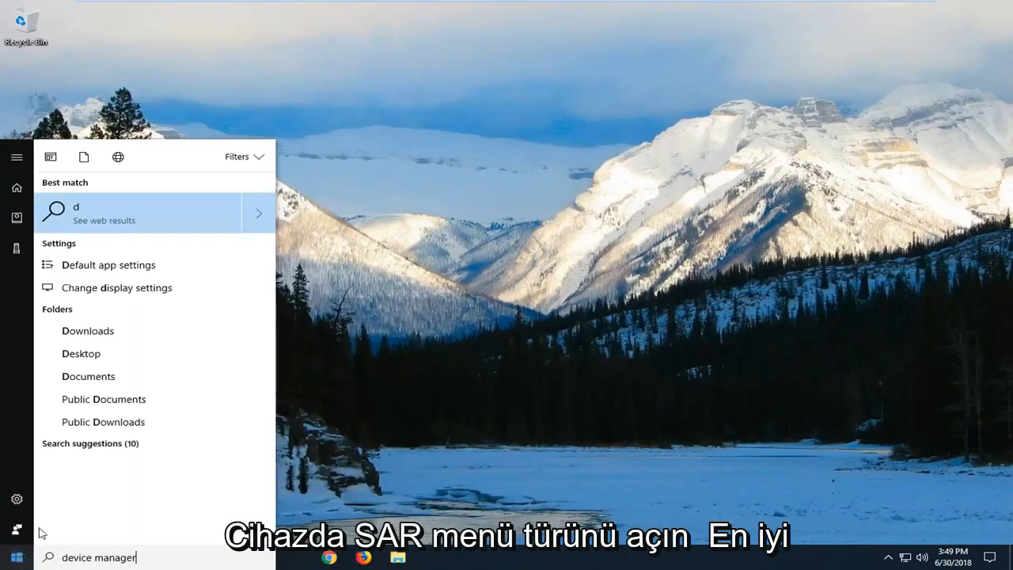
mouse_move(116, 285)
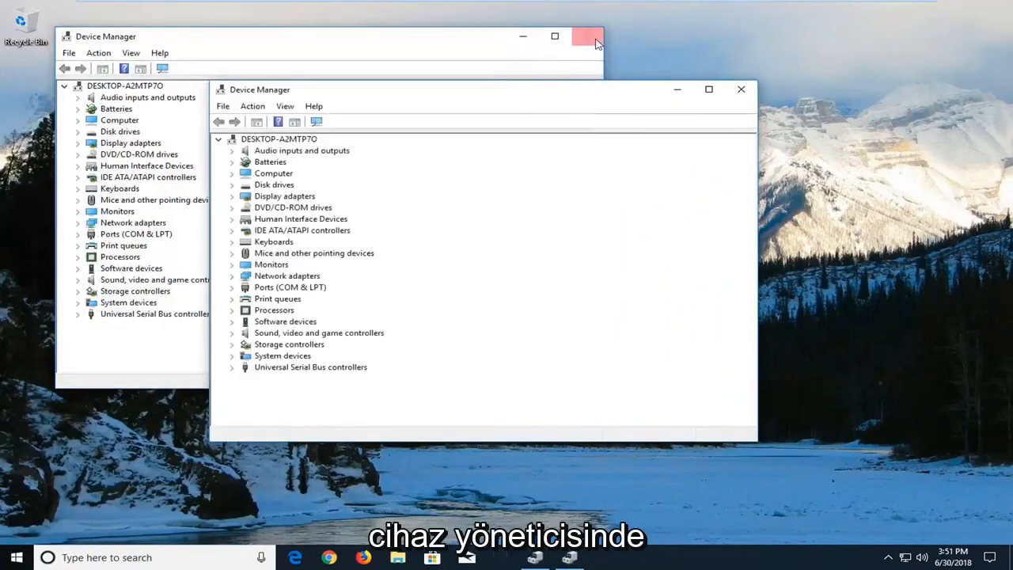
- Close the duplicate Device Manager and select Standard Enhanced PCI to USB Host Controller under USB controllers
left_click(583, 36)
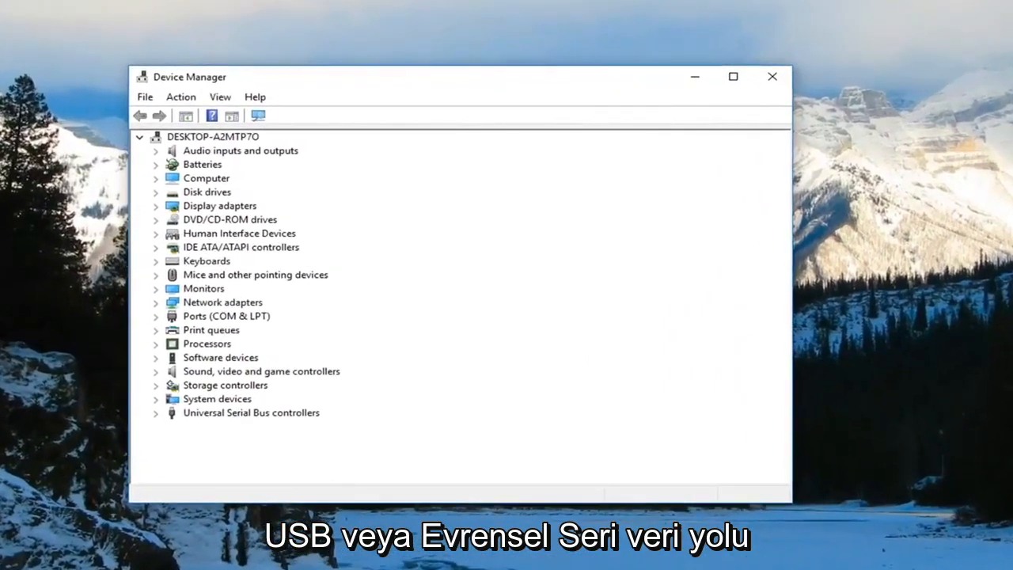
mouse_move(210, 416)
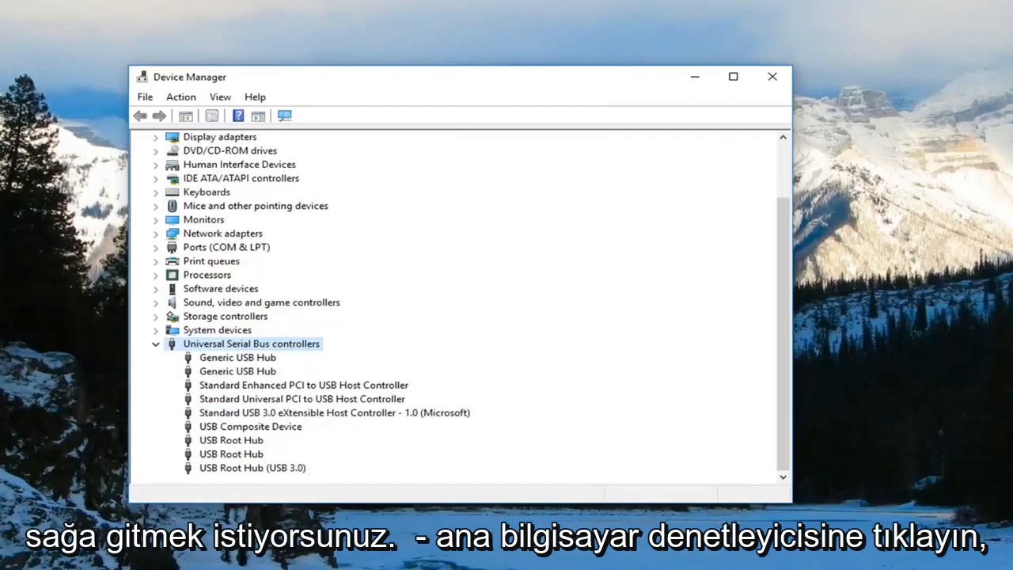
left_click(303, 385)
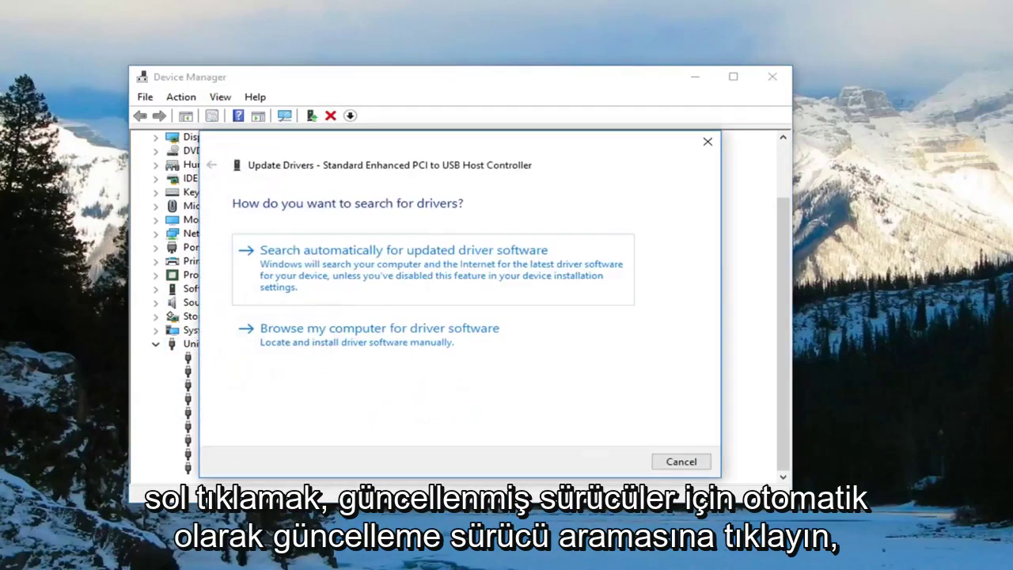
mouse_move(431, 285)
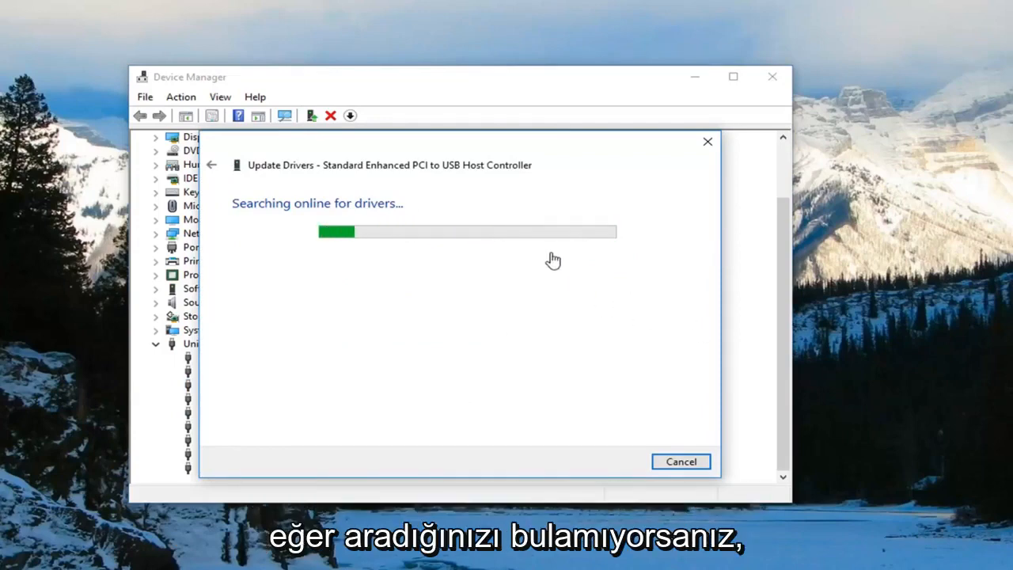
mouse_move(374, 177)
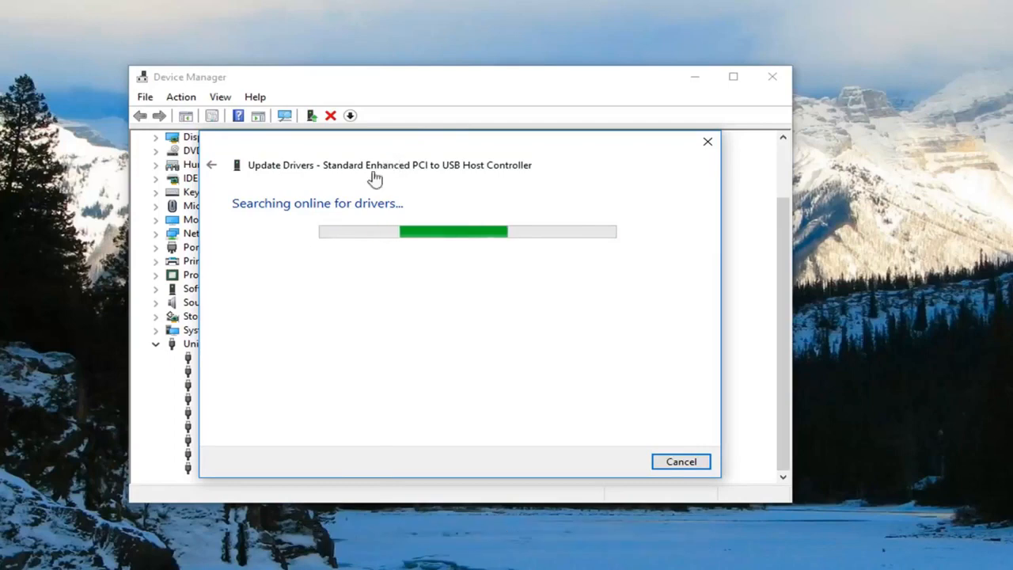